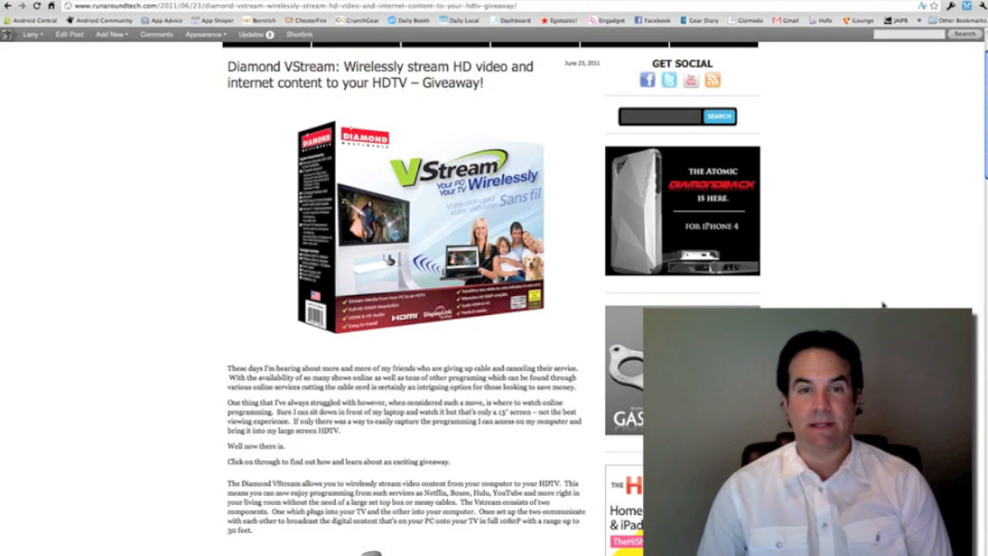
scroll(down, 3)
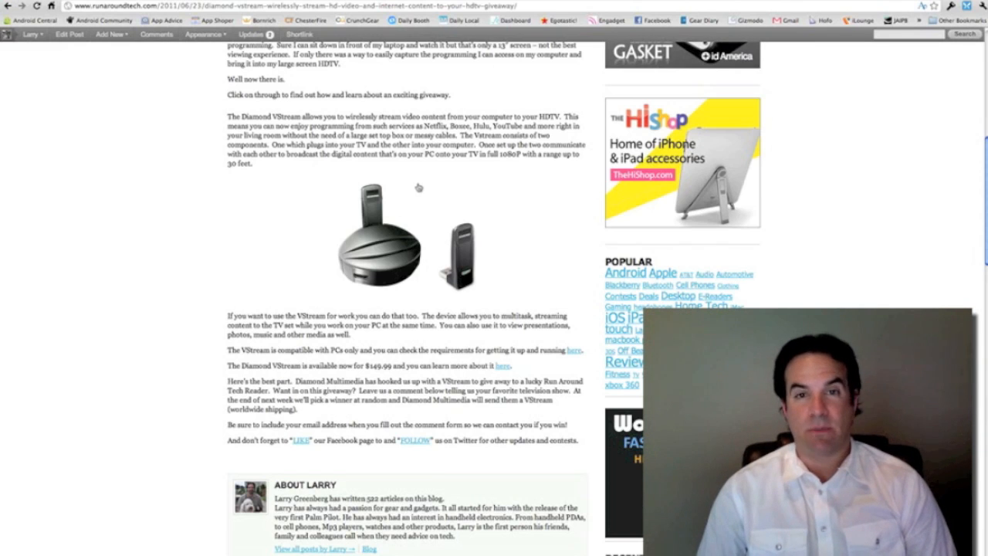
mouse_move(421, 188)
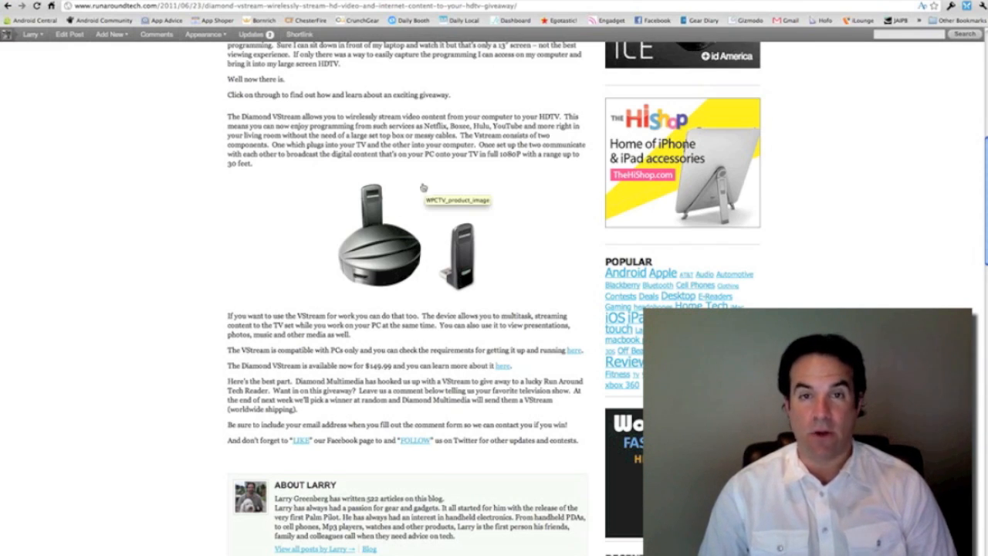
scroll(up, 3)
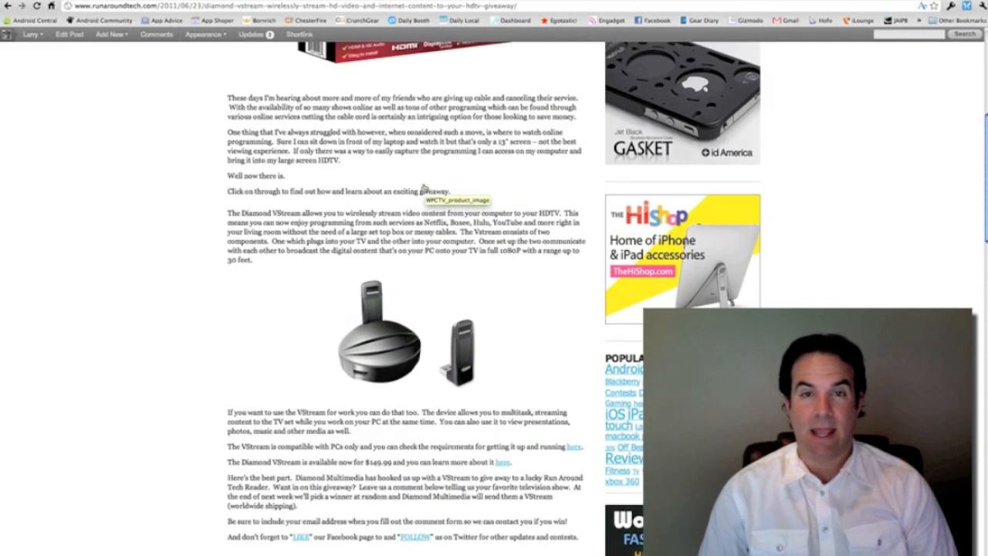
scroll(up, 3)
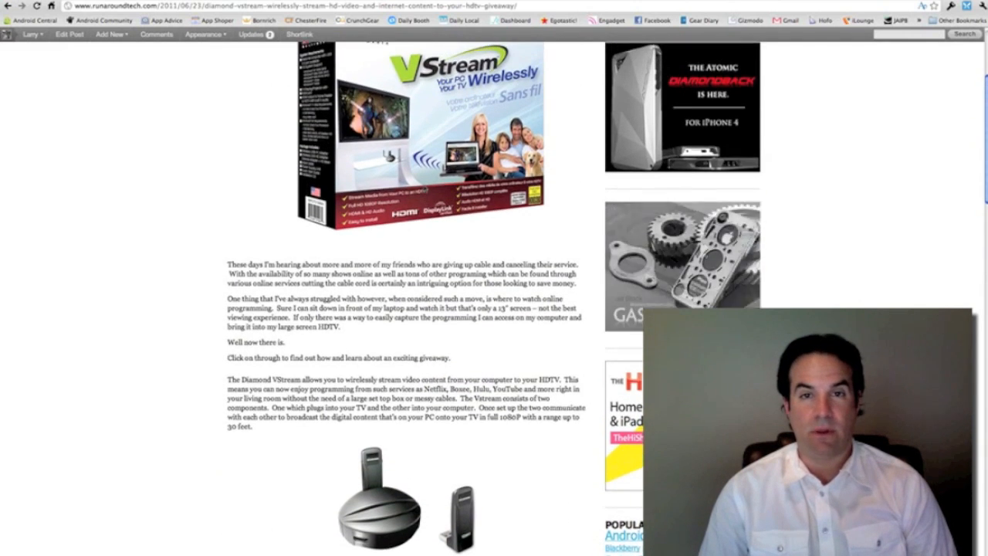
scroll(up, 3)
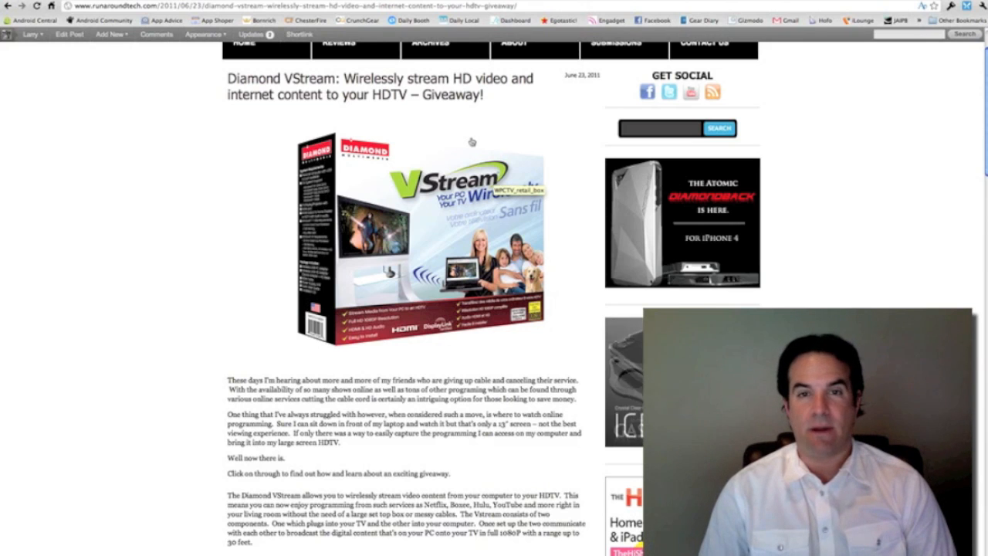
scroll(down, 3)
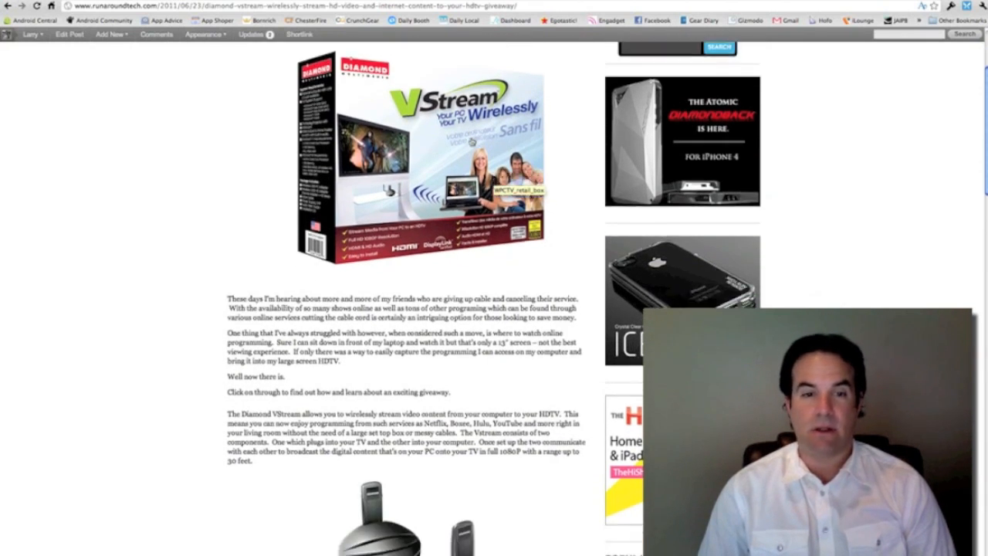
scroll(down, 3)
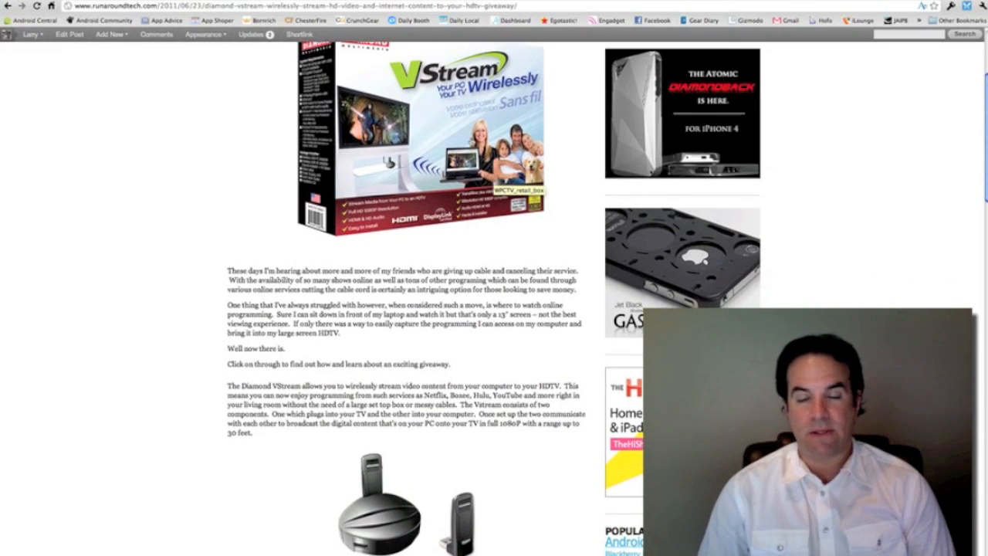
scroll(down, 3)
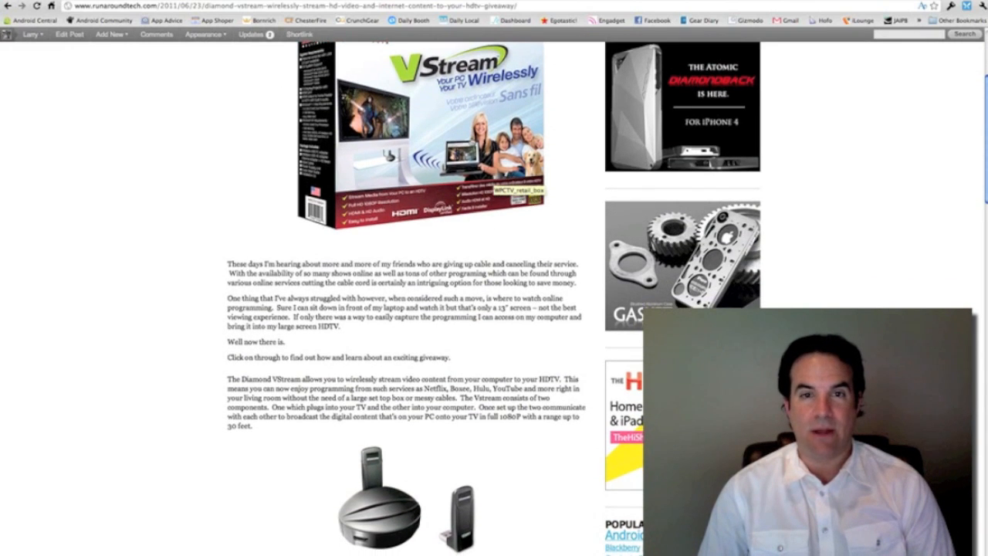
scroll(down, 3)
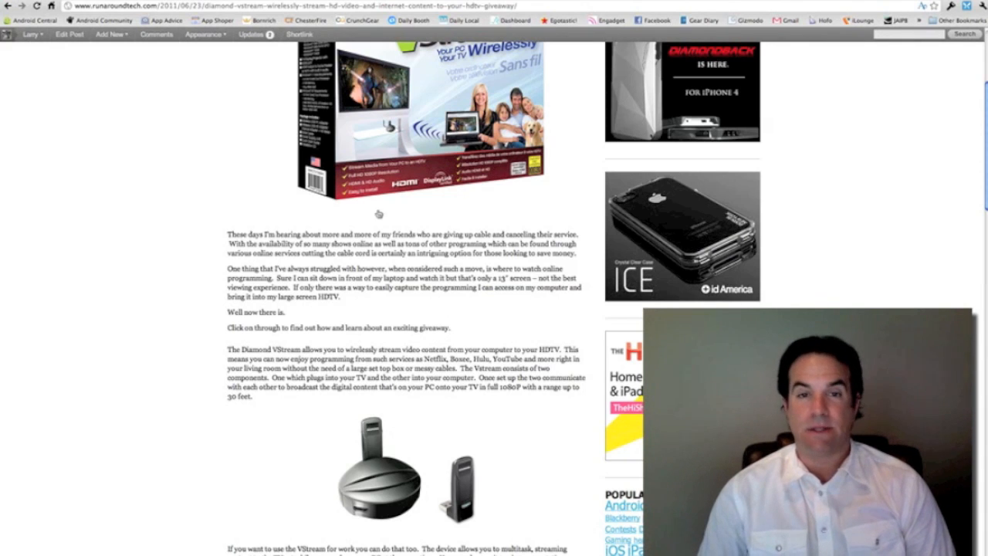
scroll(down, 3)
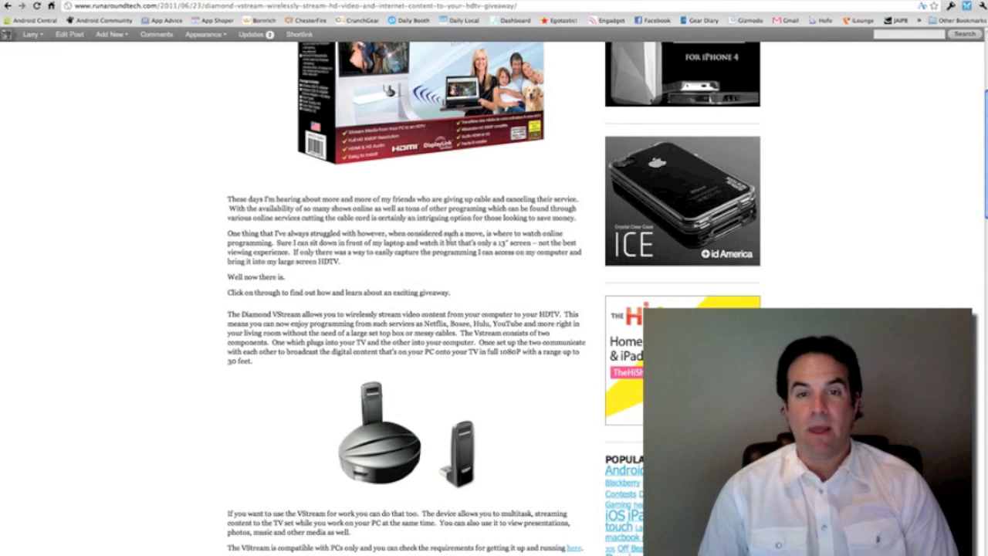
scroll(up, 3)
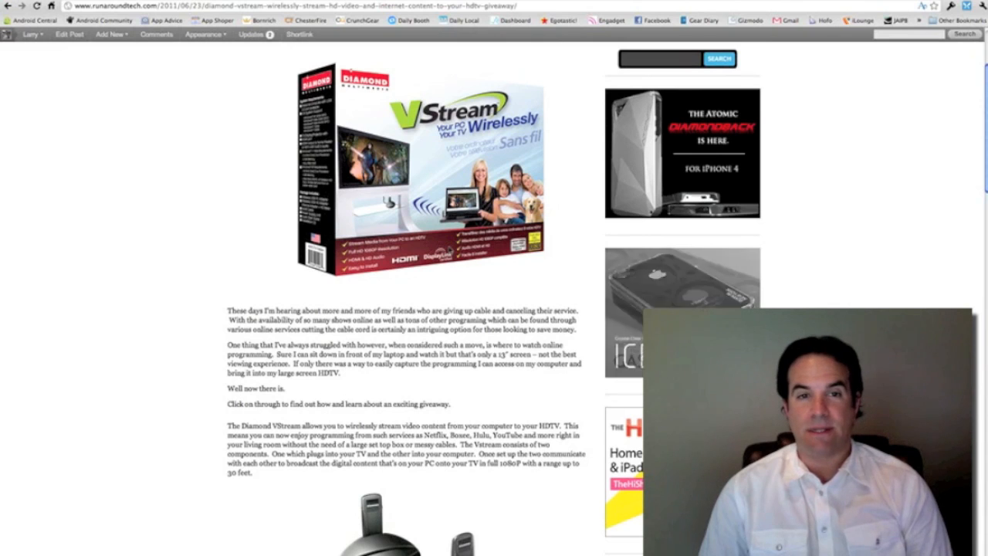